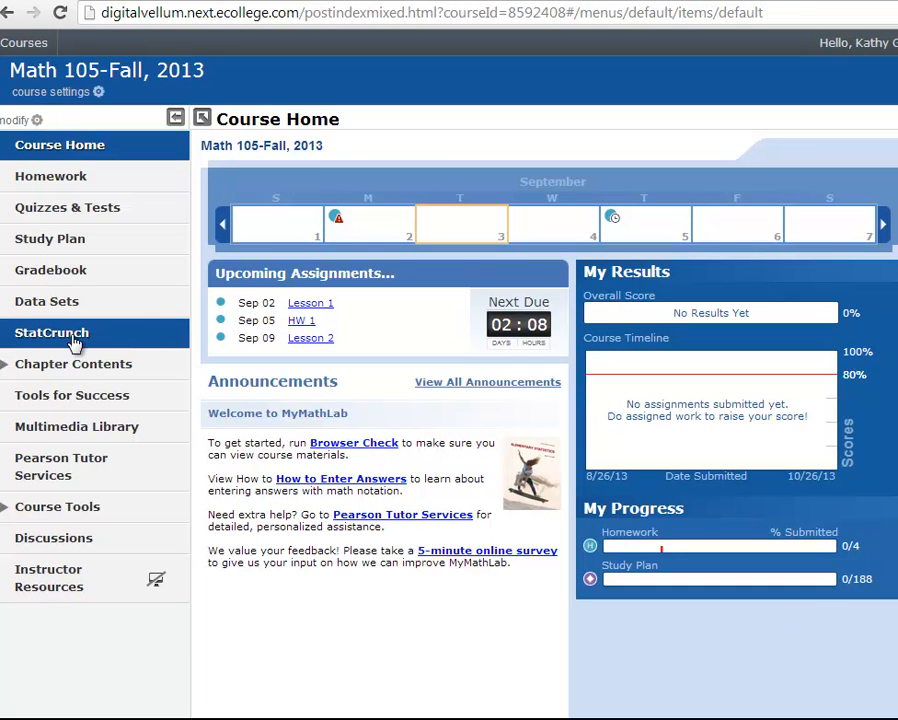
- Open the StatCrunch page from the Math 105 course menu in MyMathLab
left_click(52, 332)
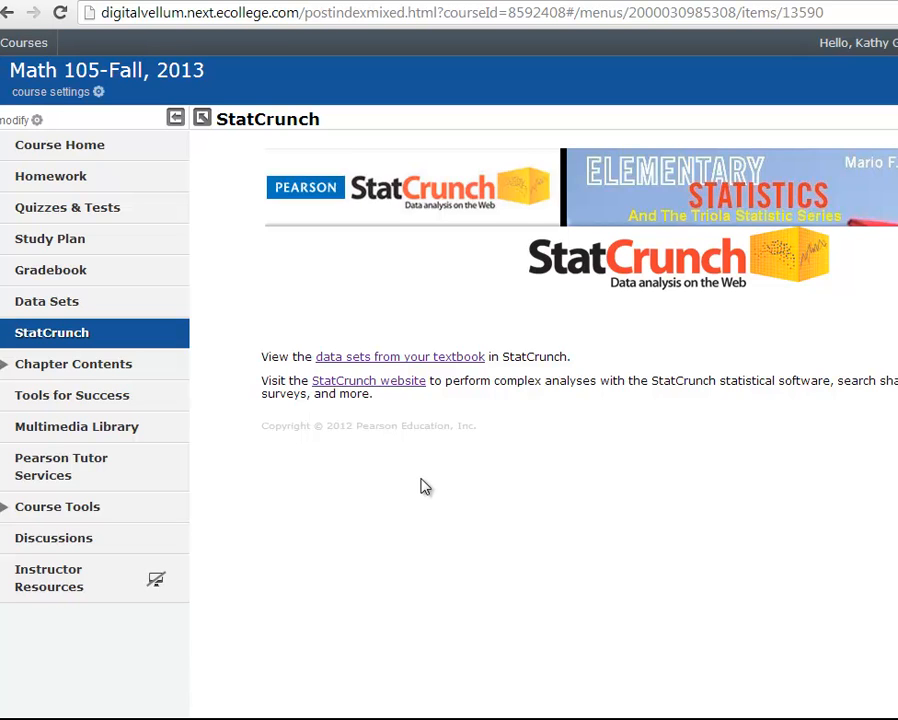
mouse_move(393, 390)
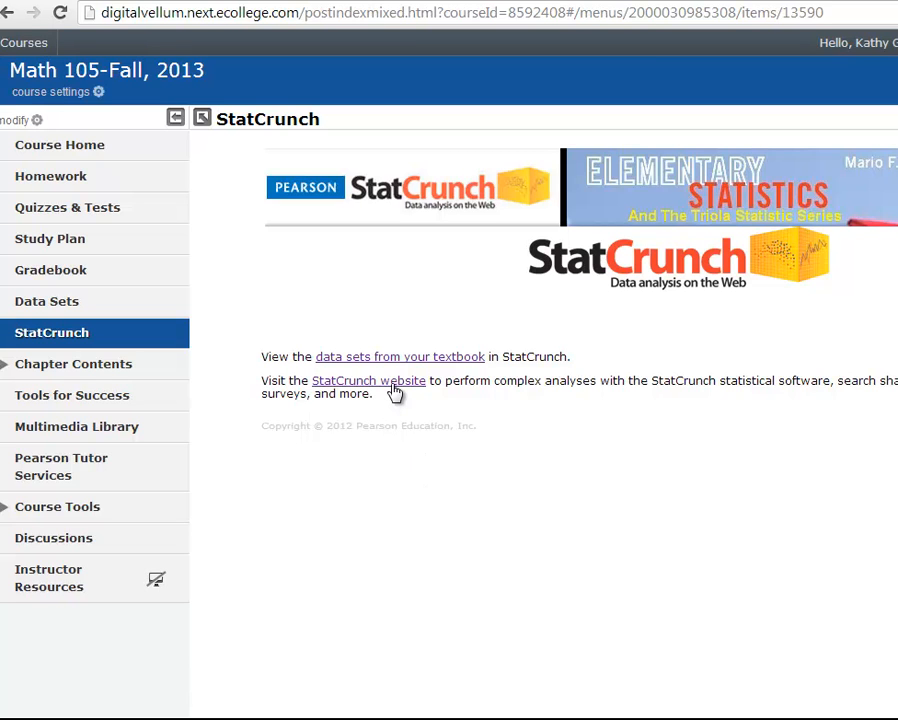
- Follow the StatCrunch website link to reach the My StatCrunch page
left_click(368, 380)
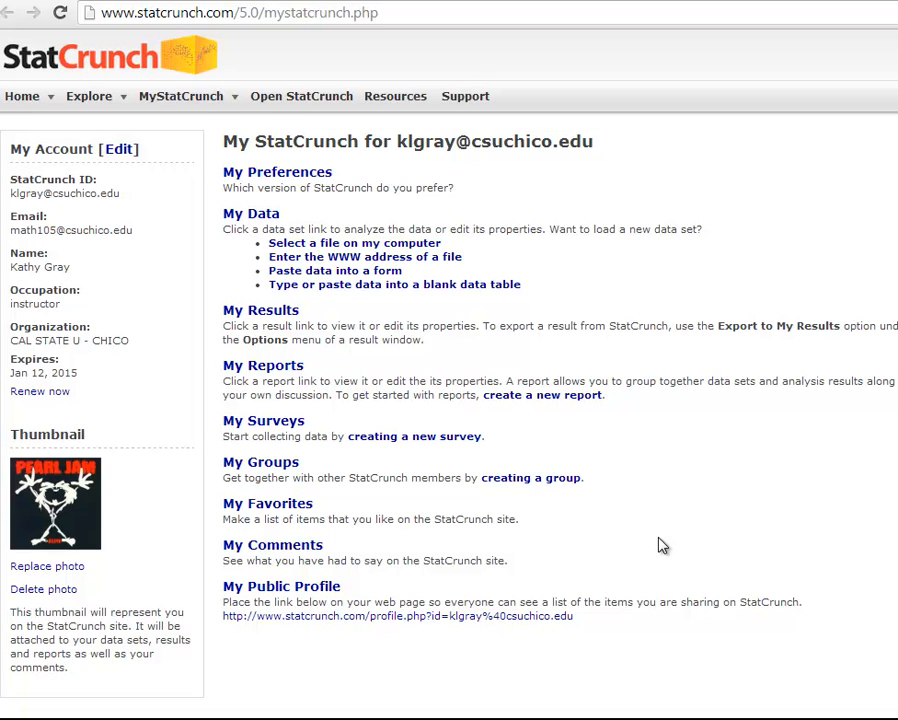
mouse_move(471, 289)
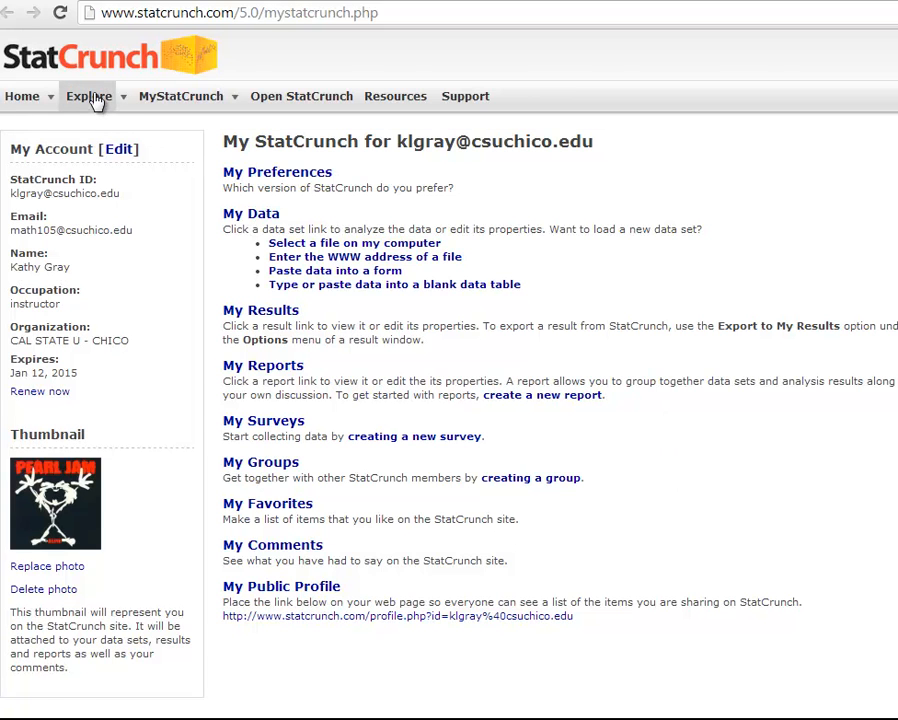
- Search the shared StatCrunch data sets for 'math 105'
left_click(88, 96)
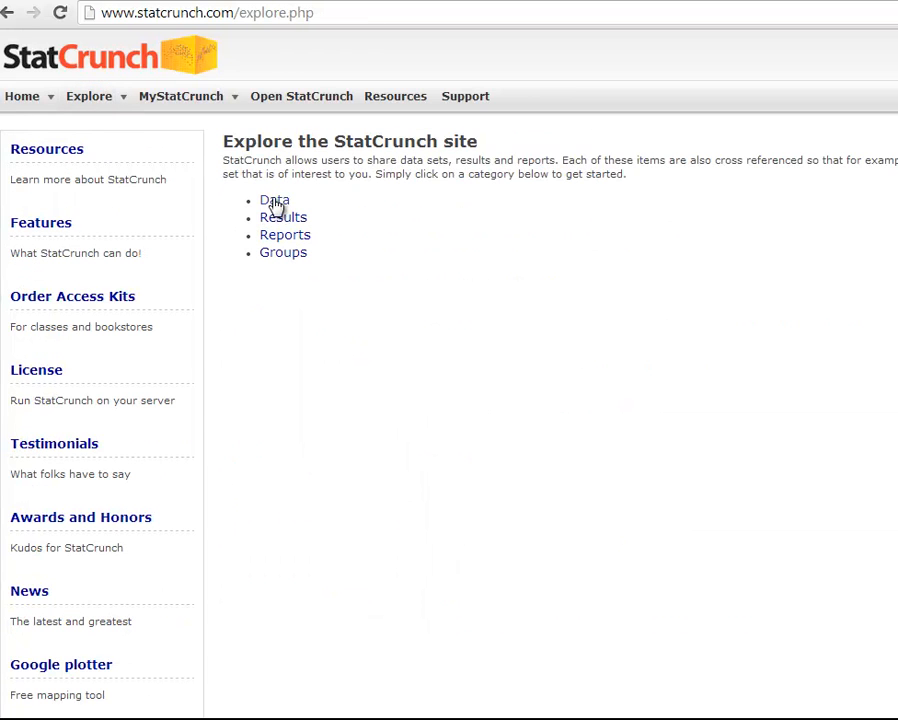
left_click(274, 201)
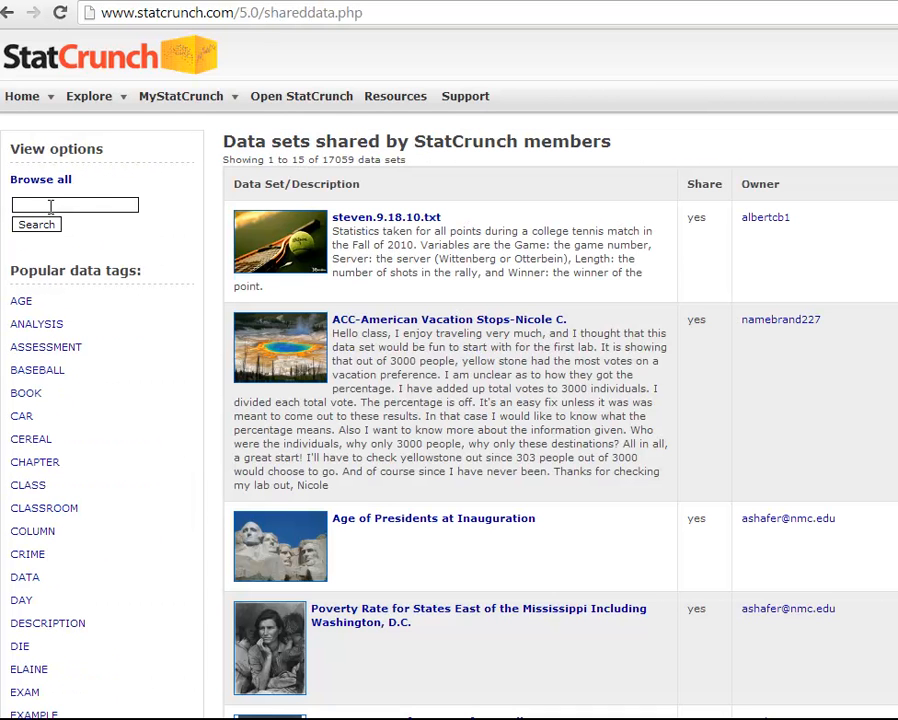
left_click(74, 204)
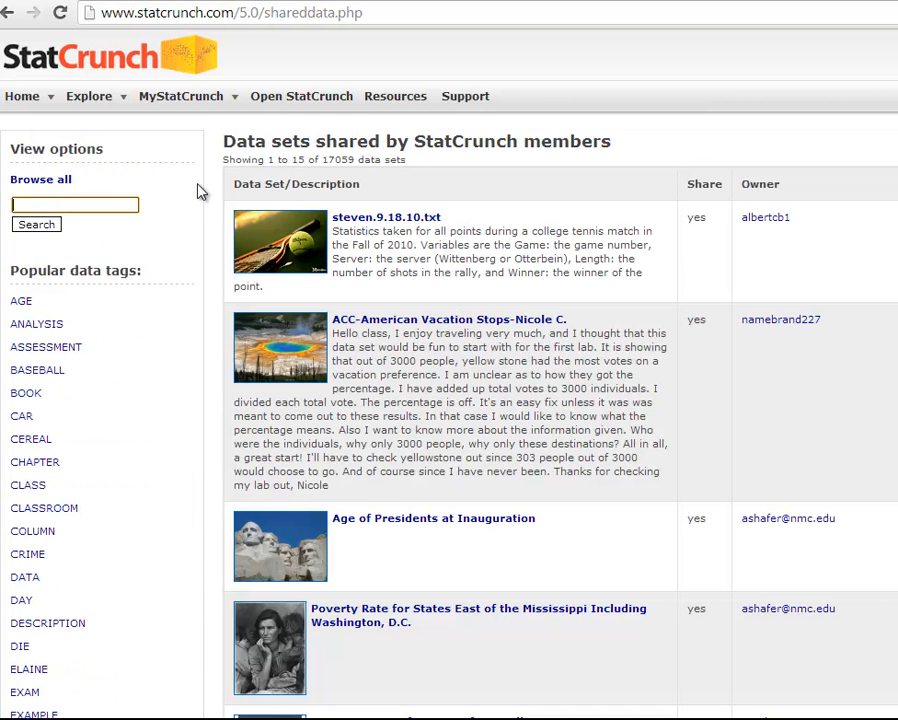
type("math 105")
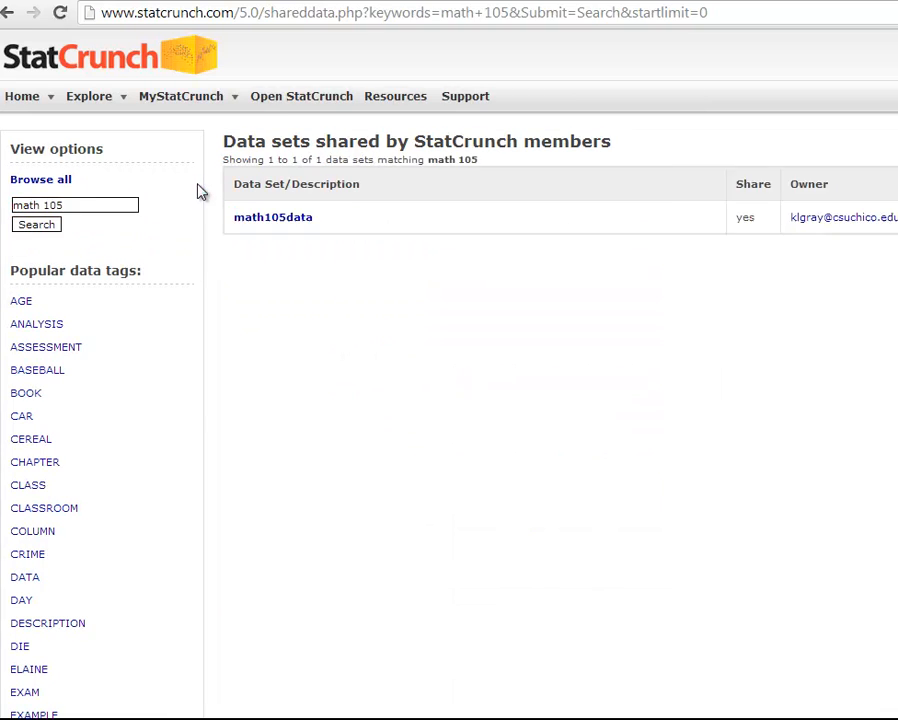
mouse_move(273, 217)
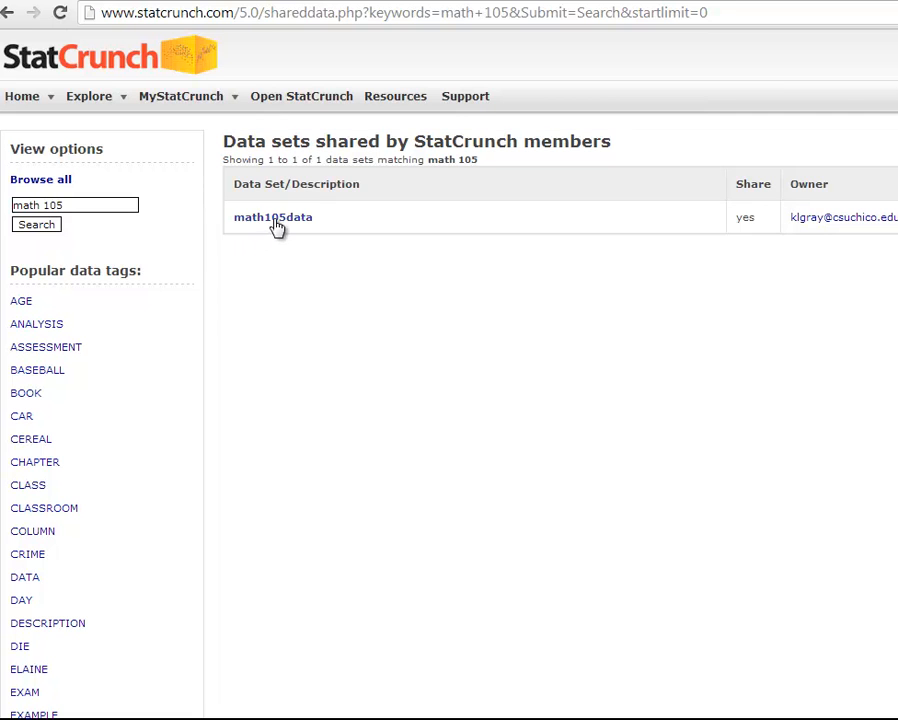
mouse_move(258, 226)
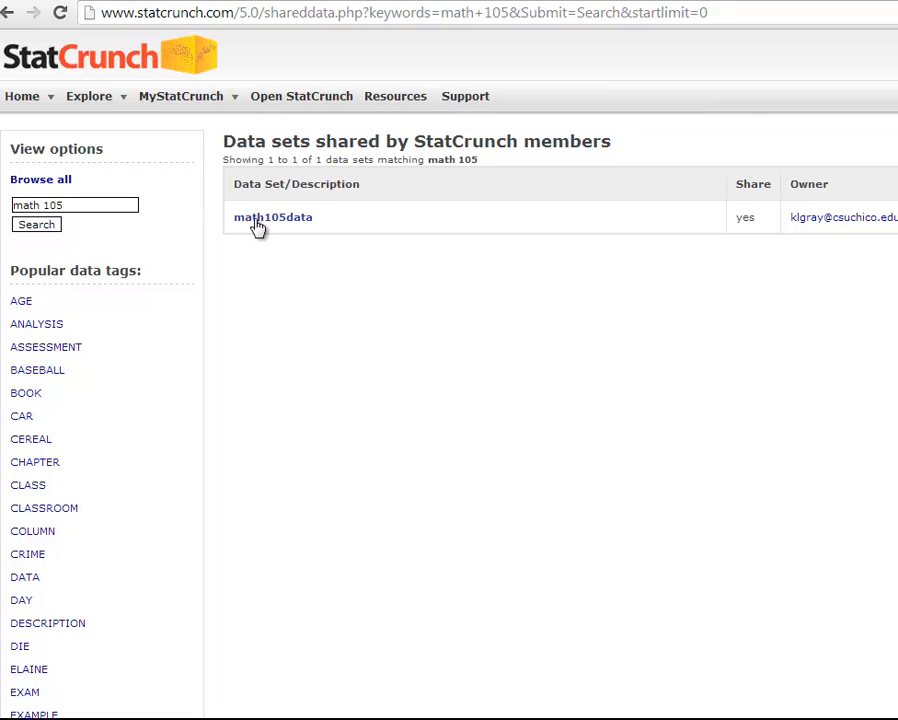
mouse_move(287, 223)
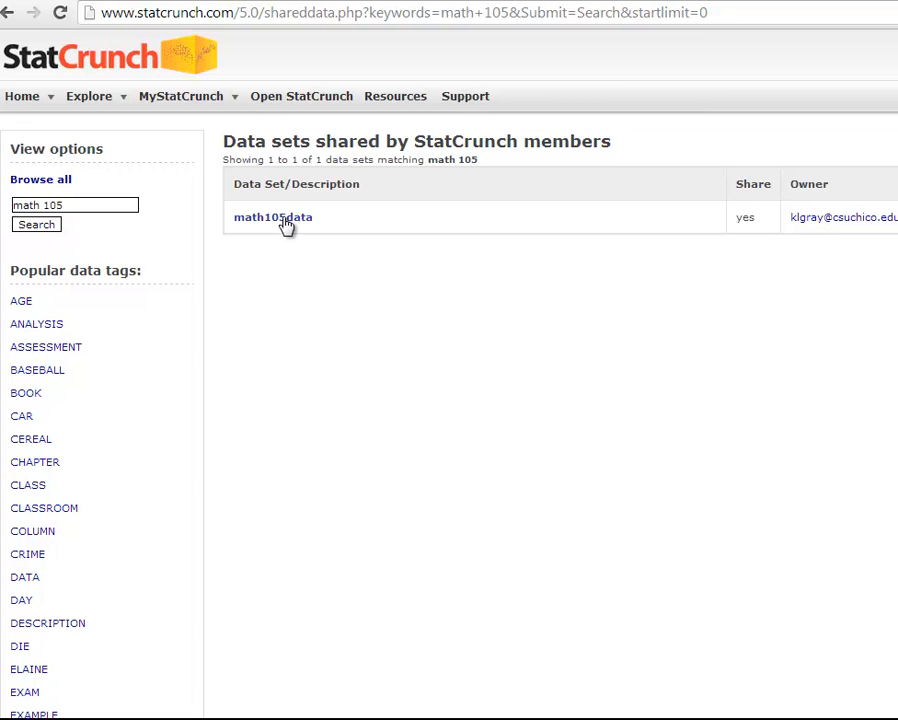
- Open the math105data data set and launch it in the full StatCrunch application
left_click(272, 217)
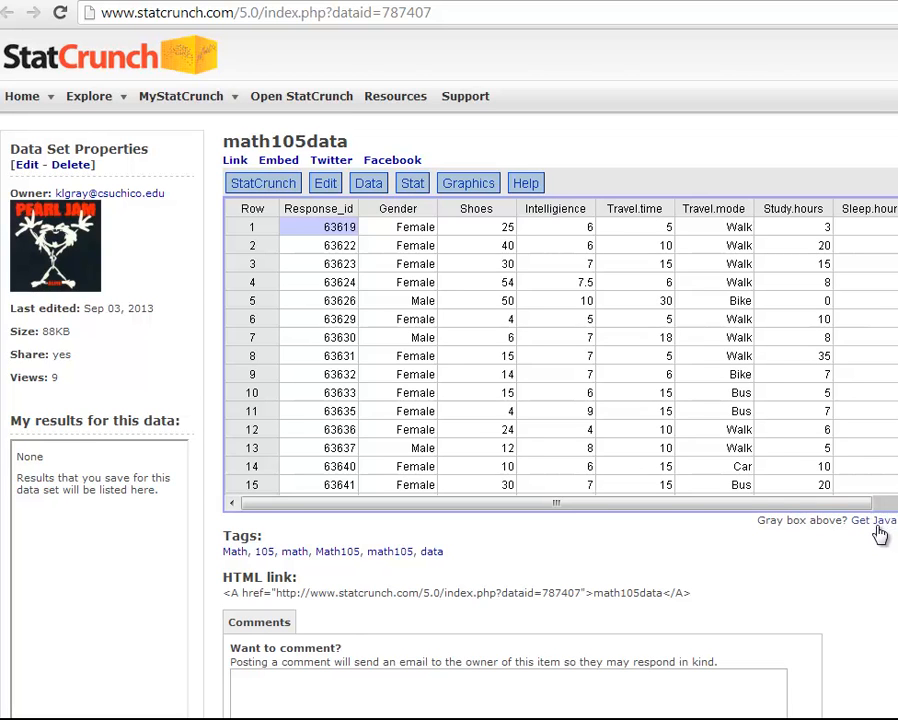
mouse_move(884, 530)
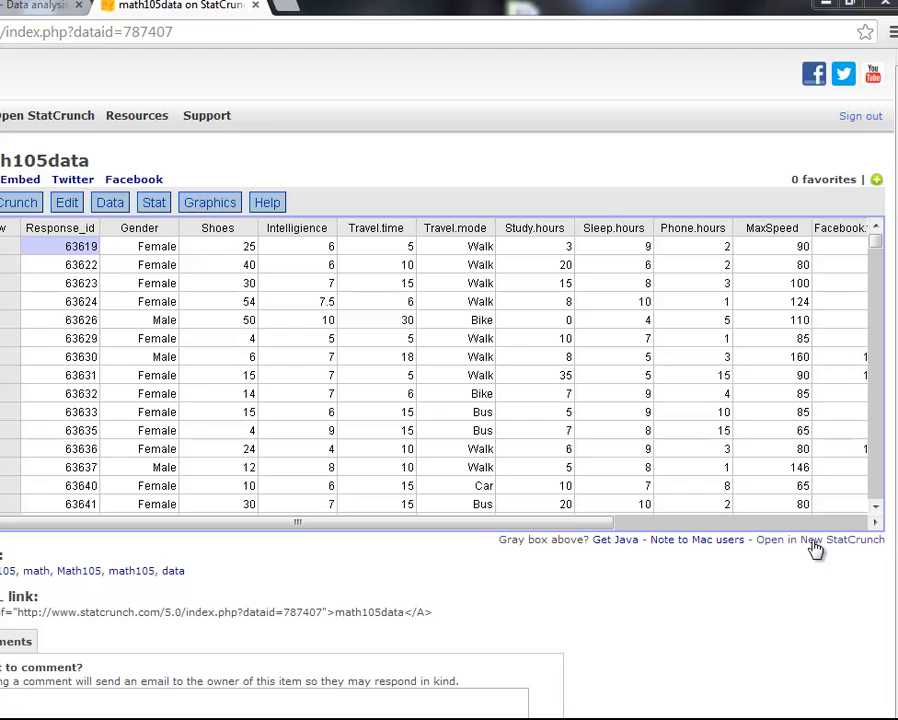
mouse_move(820, 552)
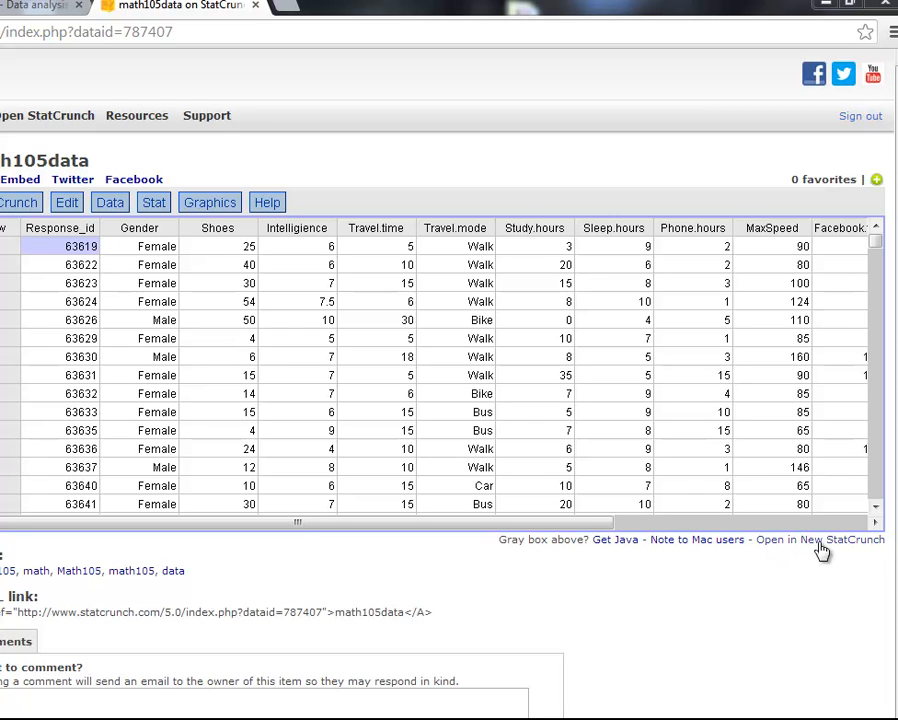
mouse_move(833, 548)
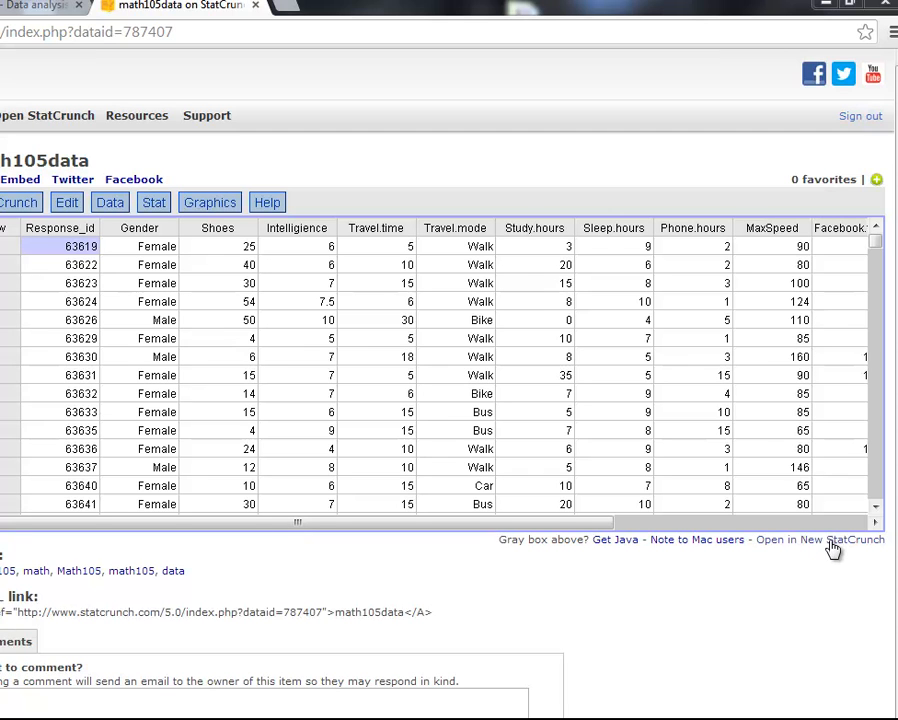
left_click(820, 540)
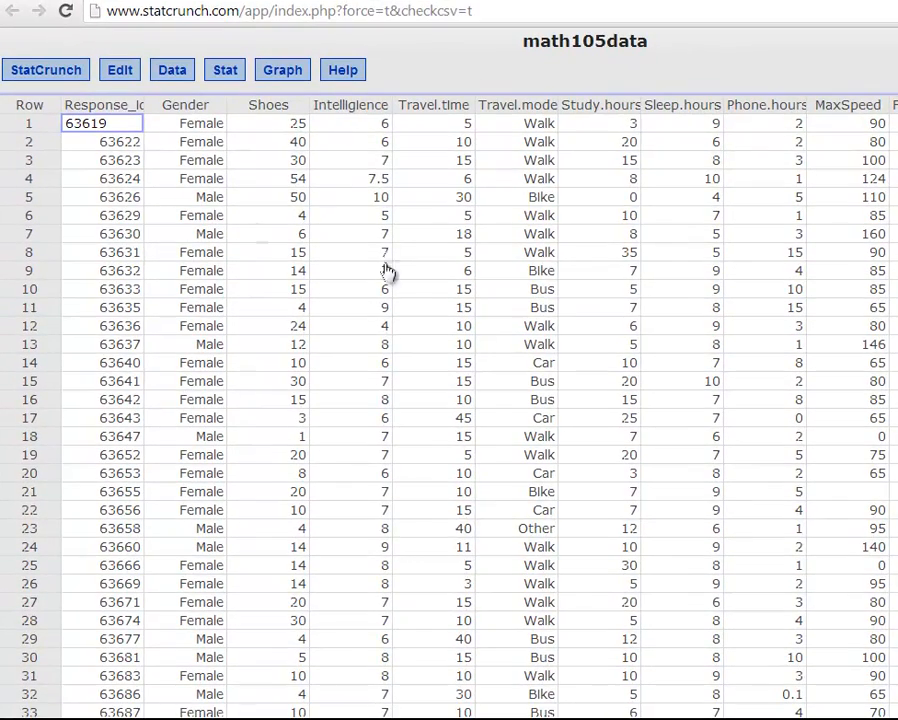
mouse_move(379, 268)
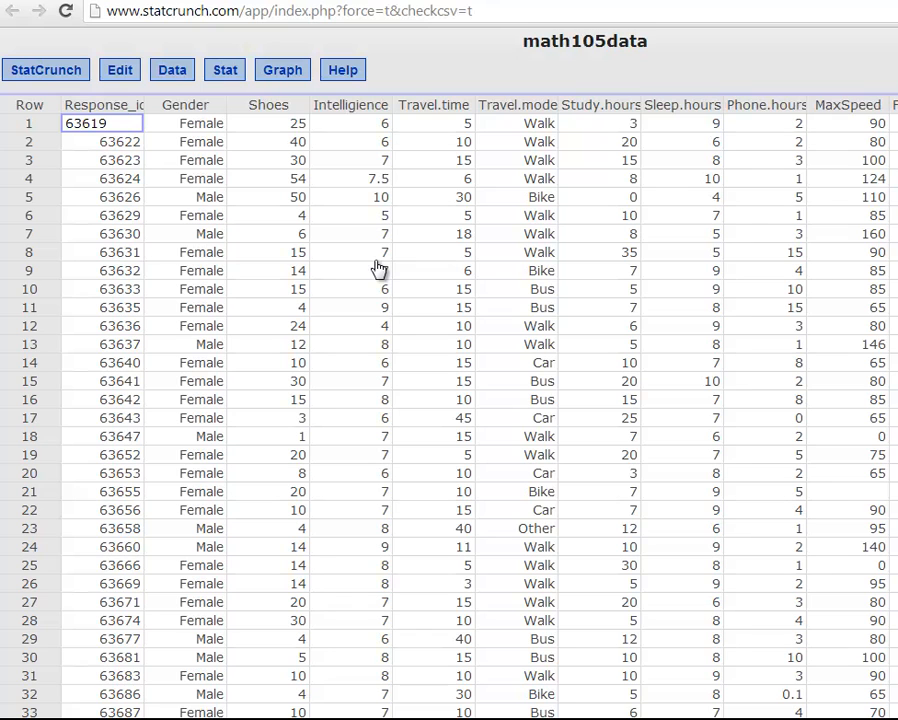
mouse_move(414, 273)
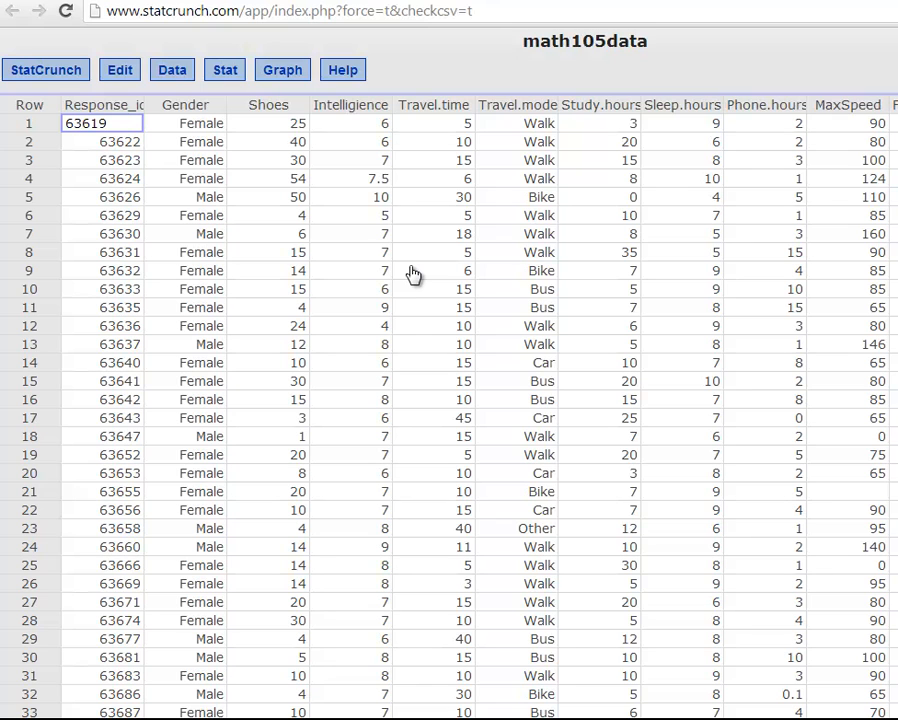
mouse_move(419, 271)
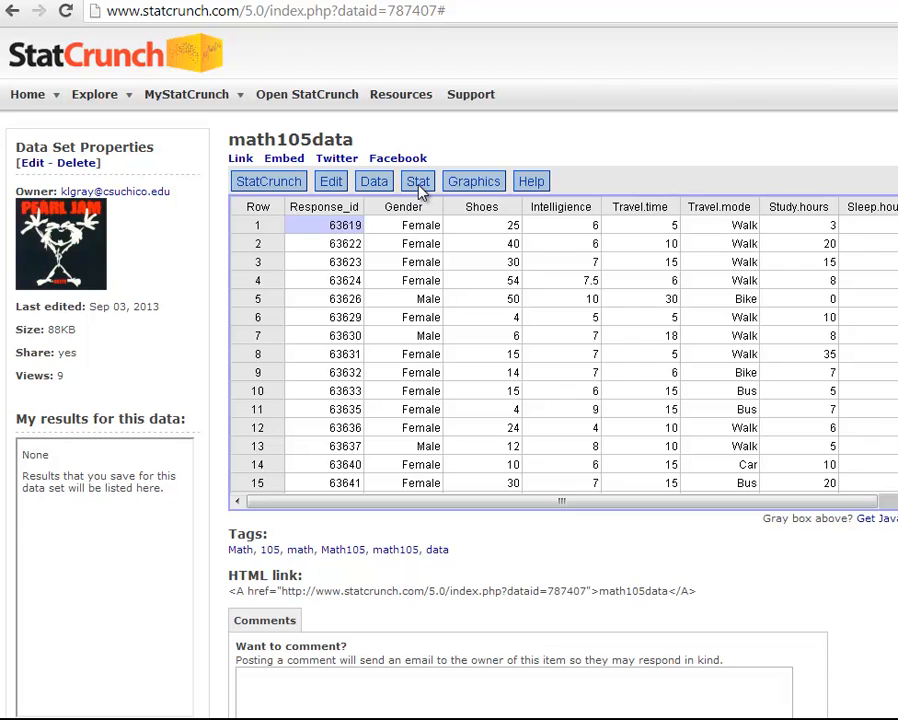
mouse_move(415, 190)
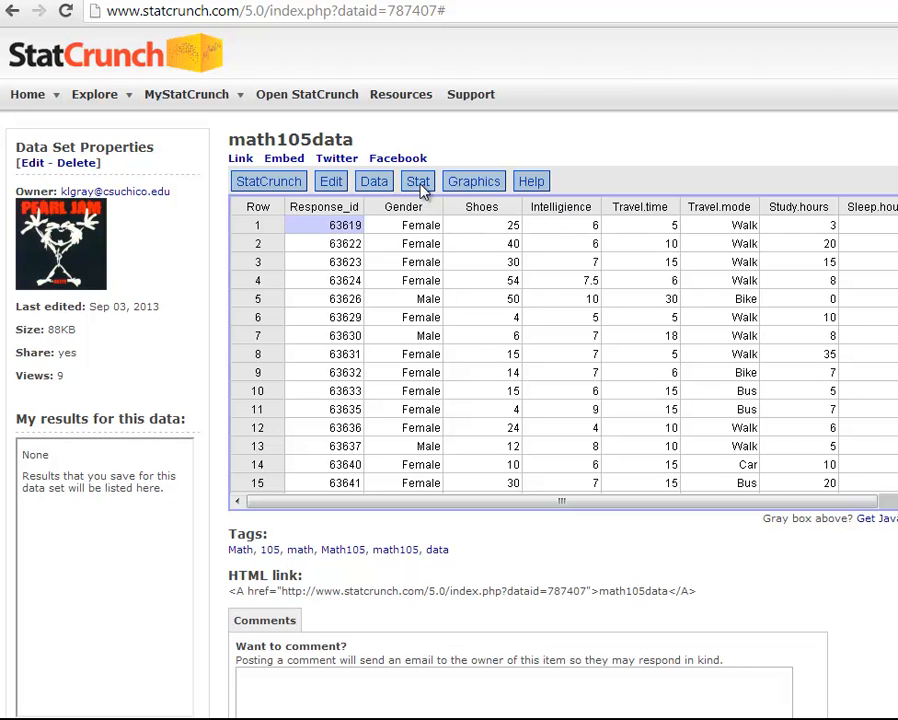
- Compute Intelligence summary statistics (n 1777, mean 6.93, median 7), then close the results
left_click(418, 181)
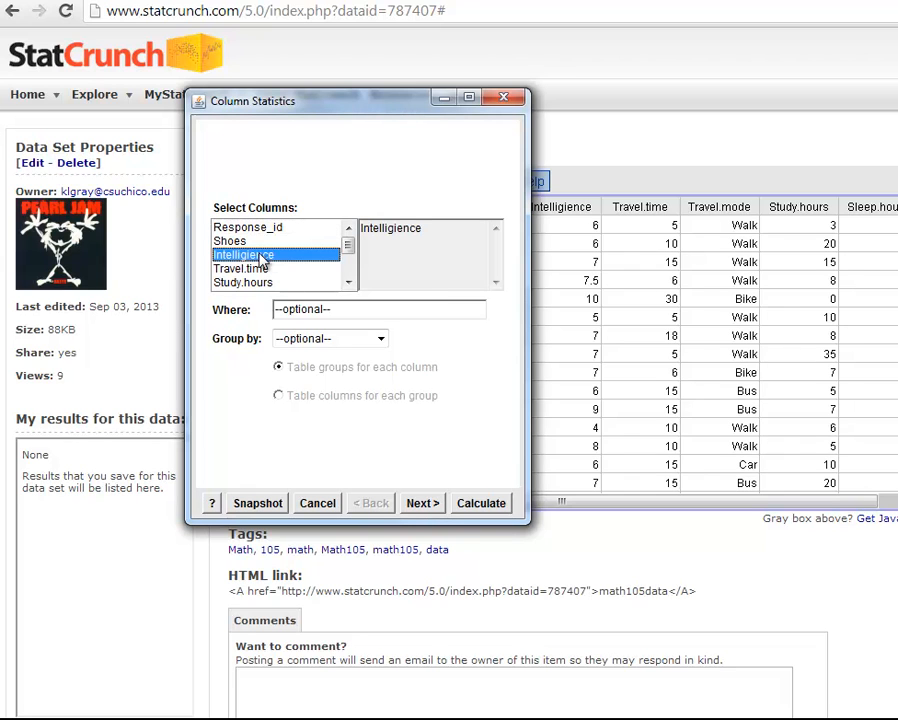
mouse_move(499, 546)
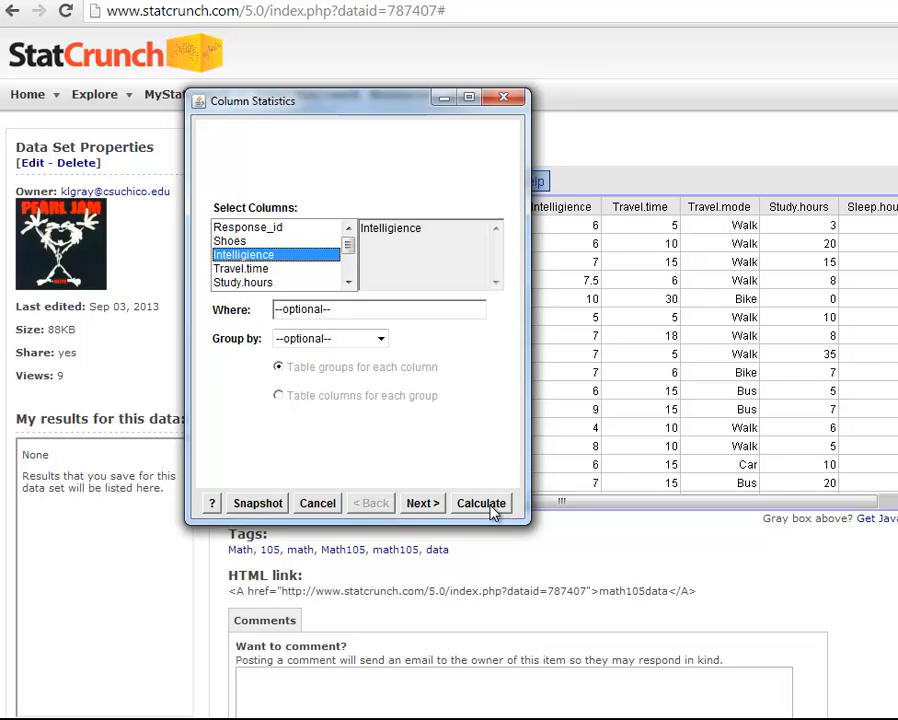
left_click(481, 503)
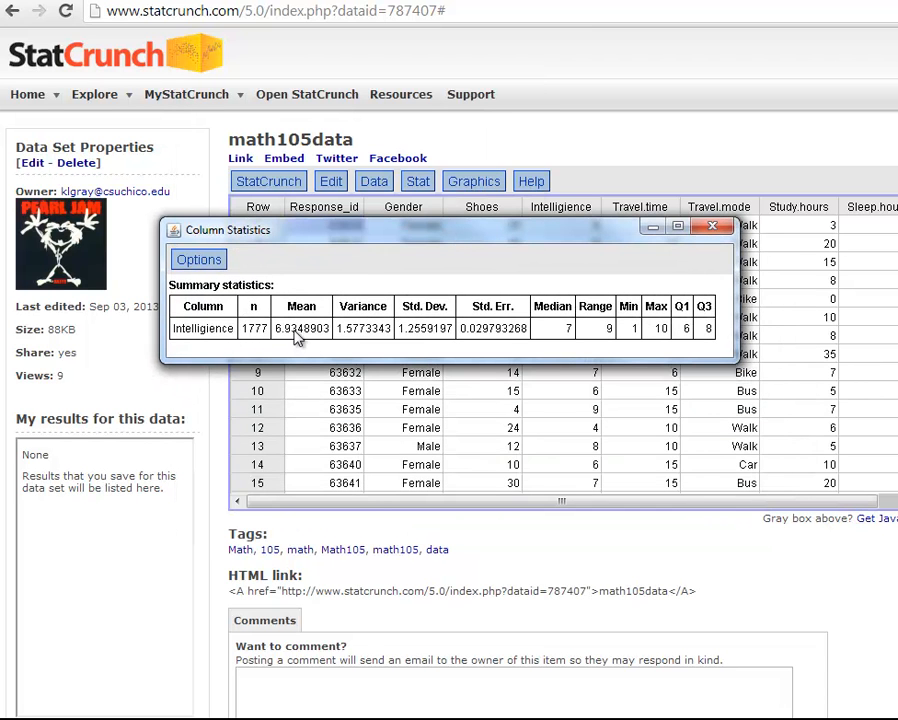
mouse_move(360, 337)
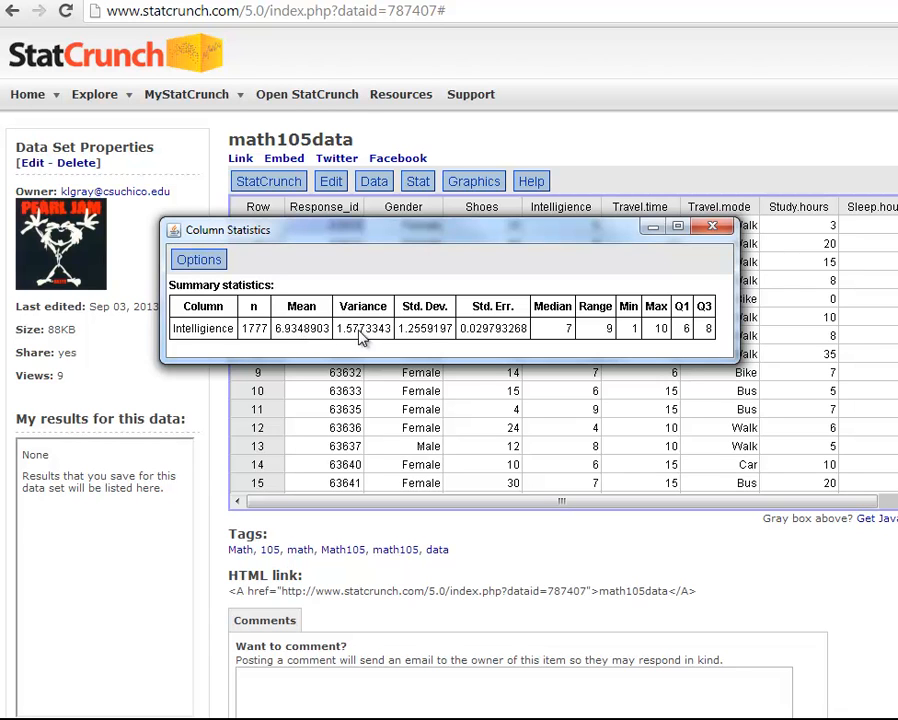
mouse_move(455, 337)
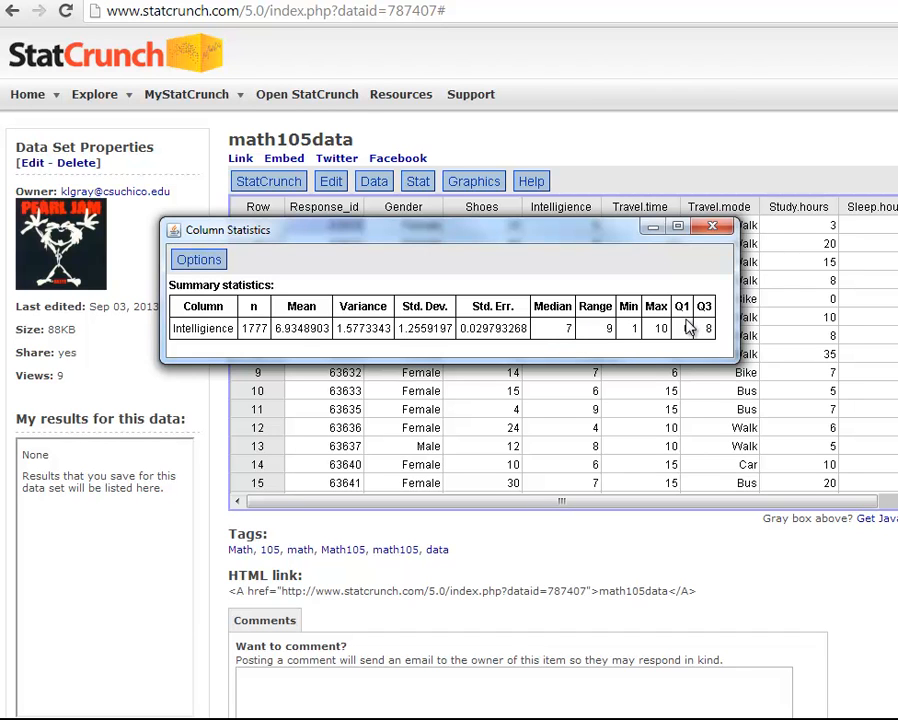
mouse_move(672, 330)
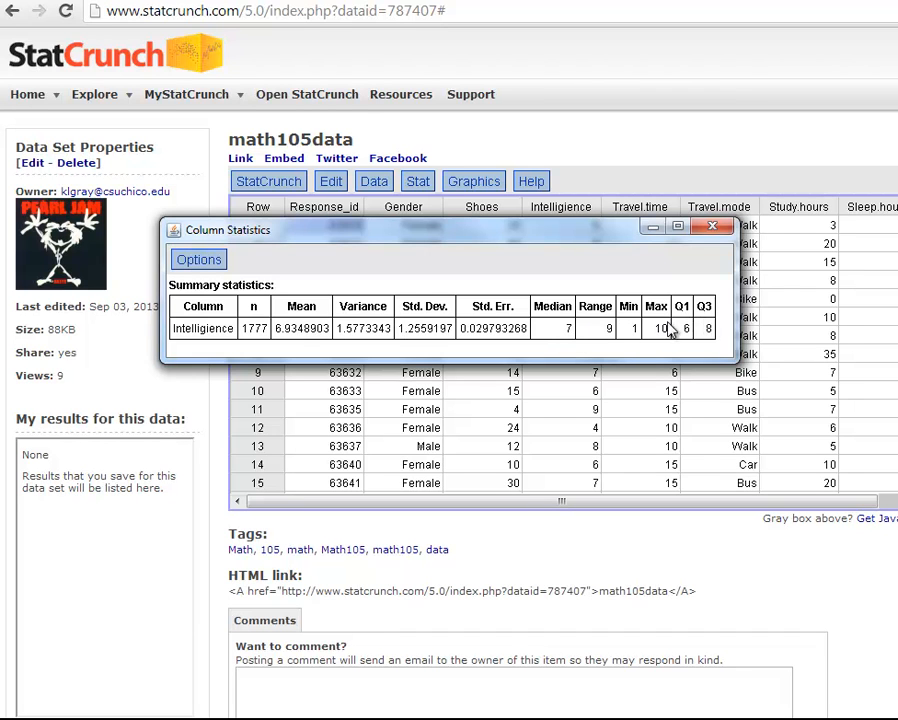
mouse_move(614, 262)
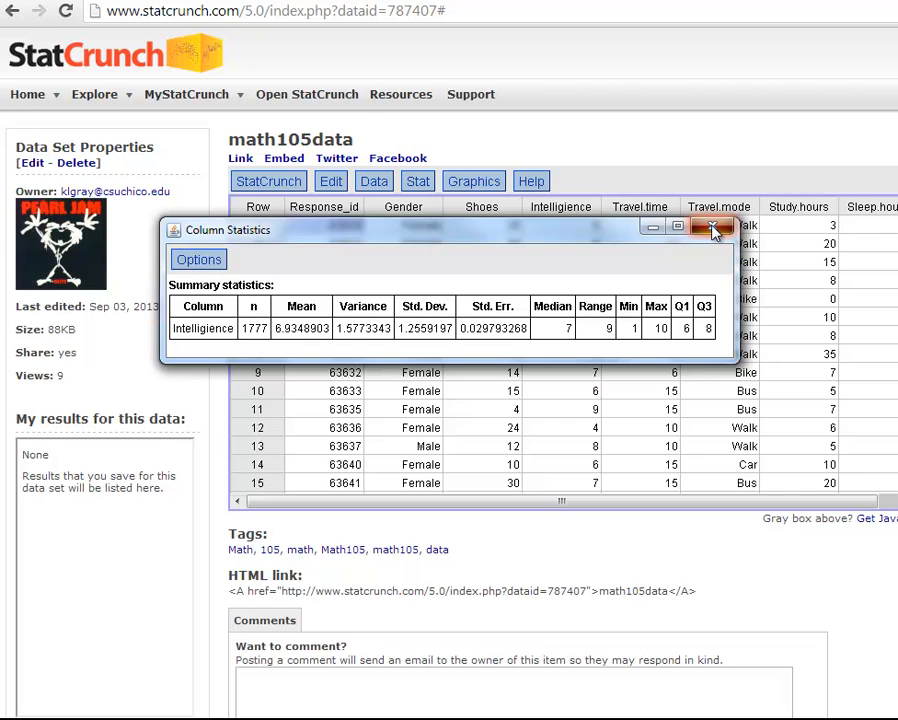
left_click(713, 226)
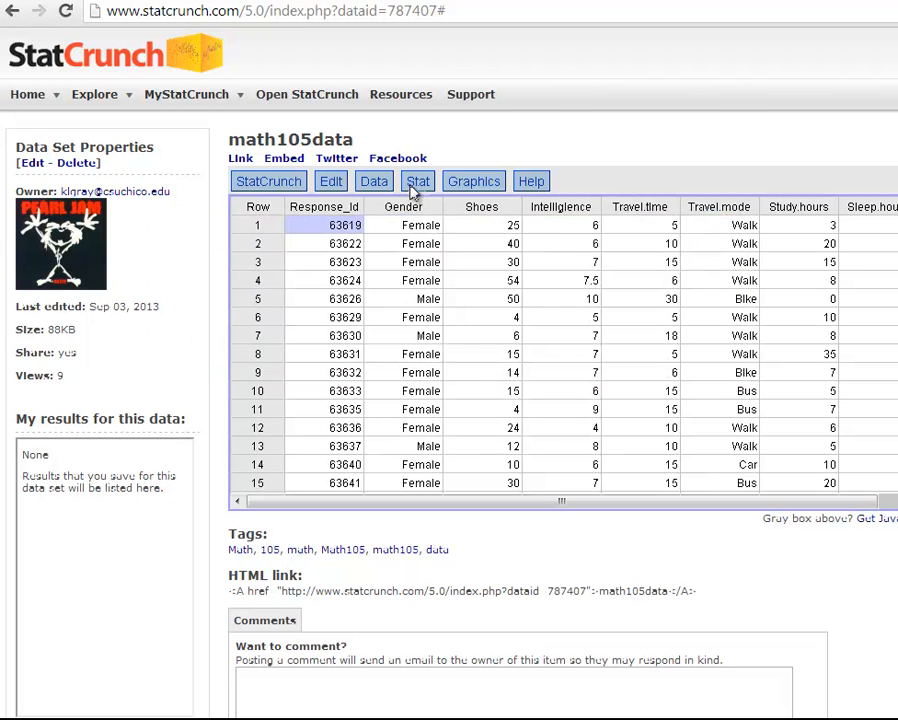
- Compute Intelligence column statistics grouped by Gender (female 6.80, male 7.14), then close the results
left_click(418, 181)
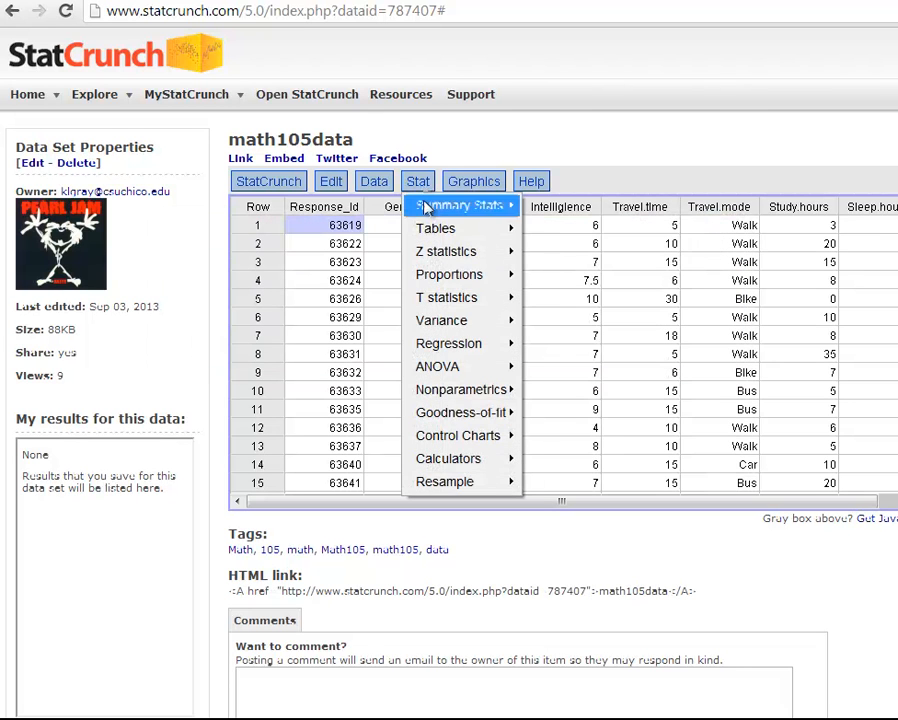
mouse_move(460, 205)
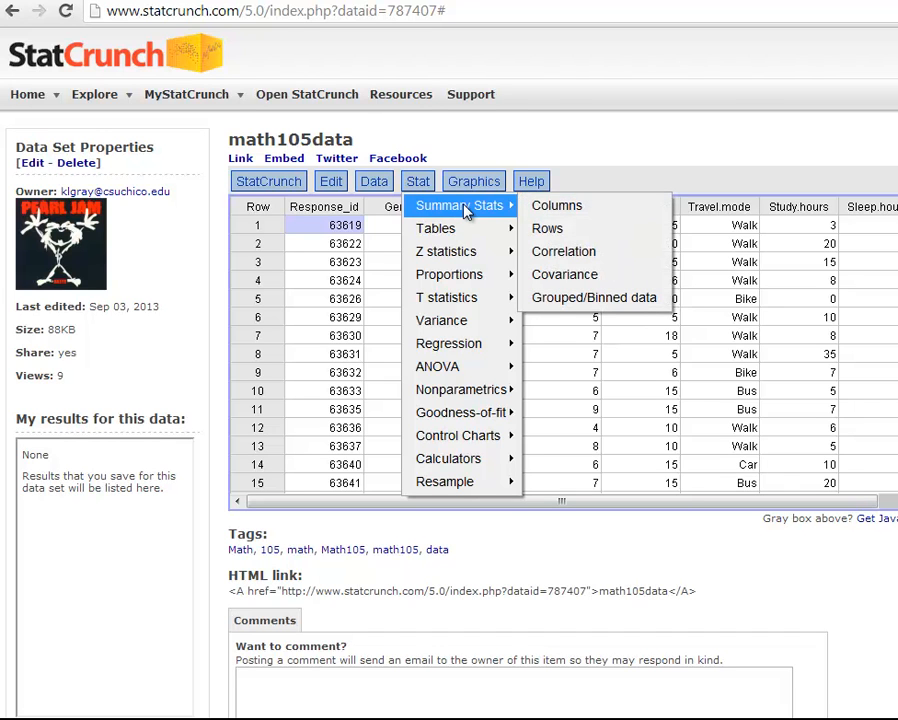
mouse_move(470, 210)
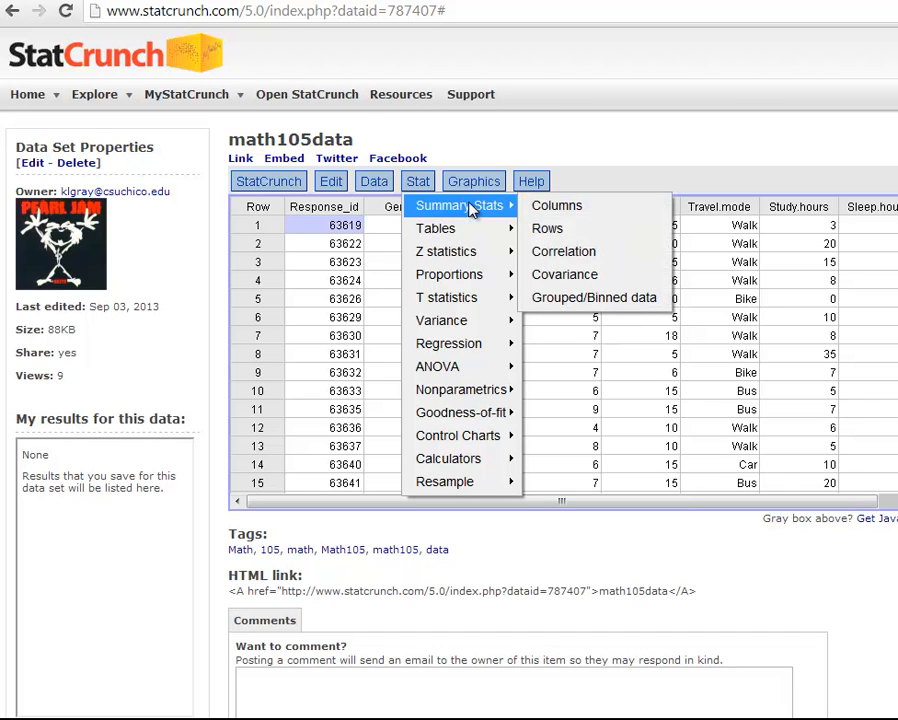
left_click(556, 205)
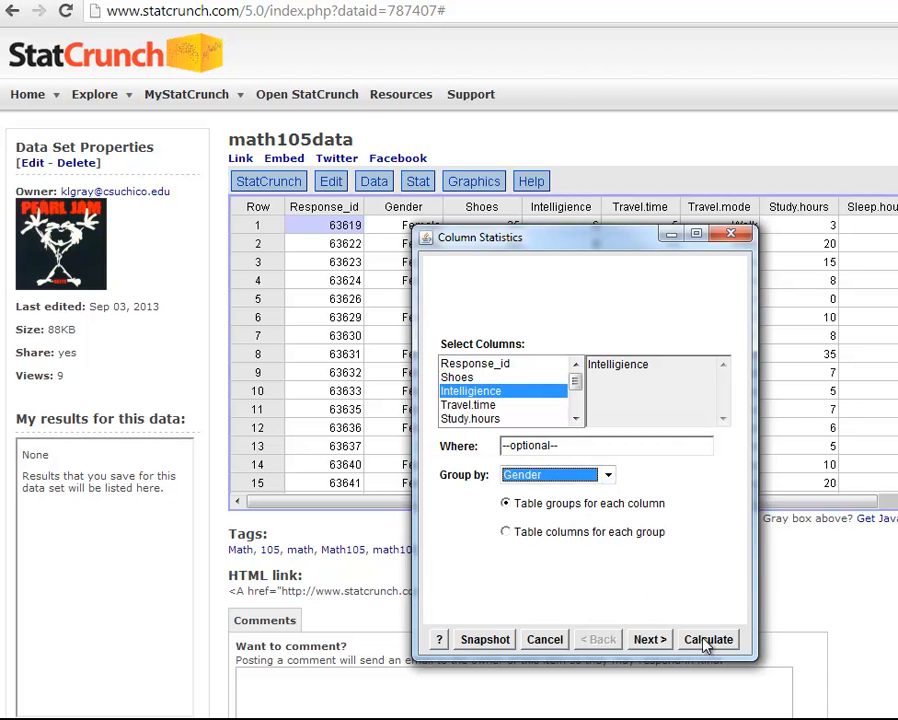
left_click(708, 639)
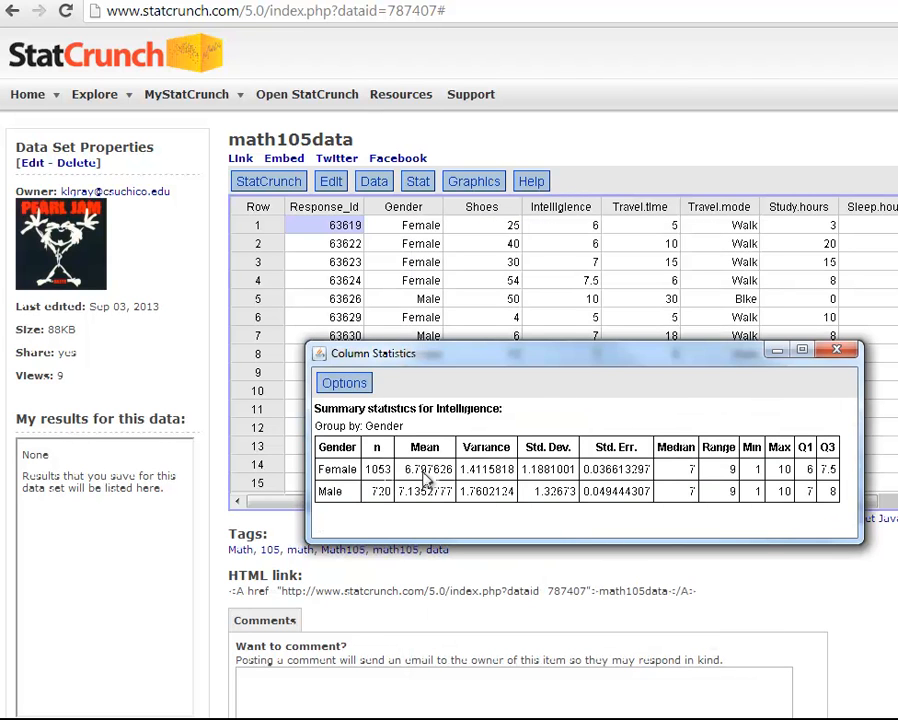
mouse_move(343, 511)
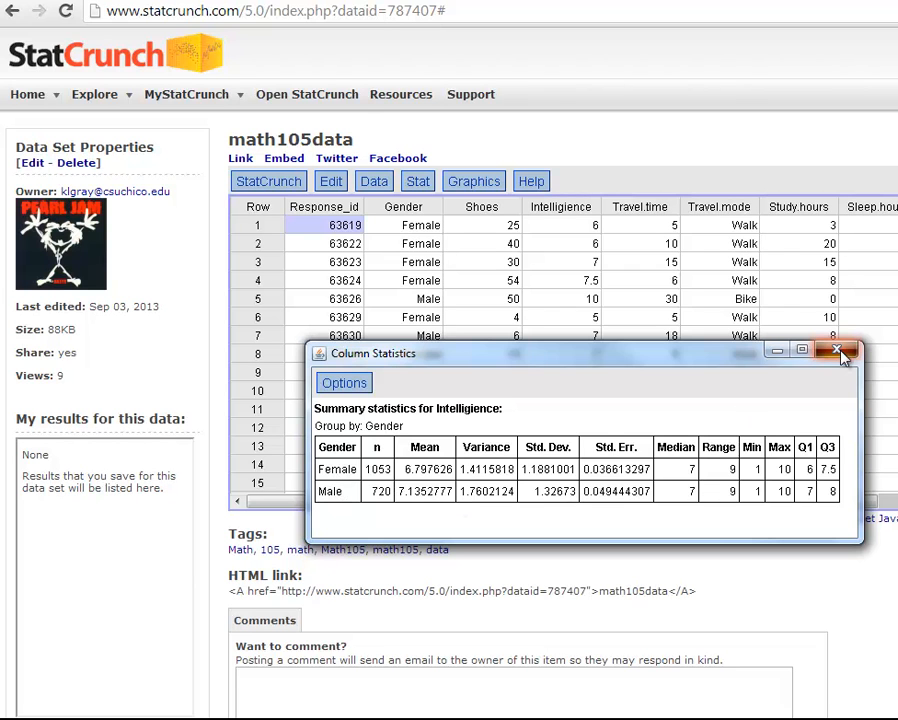
left_click(838, 351)
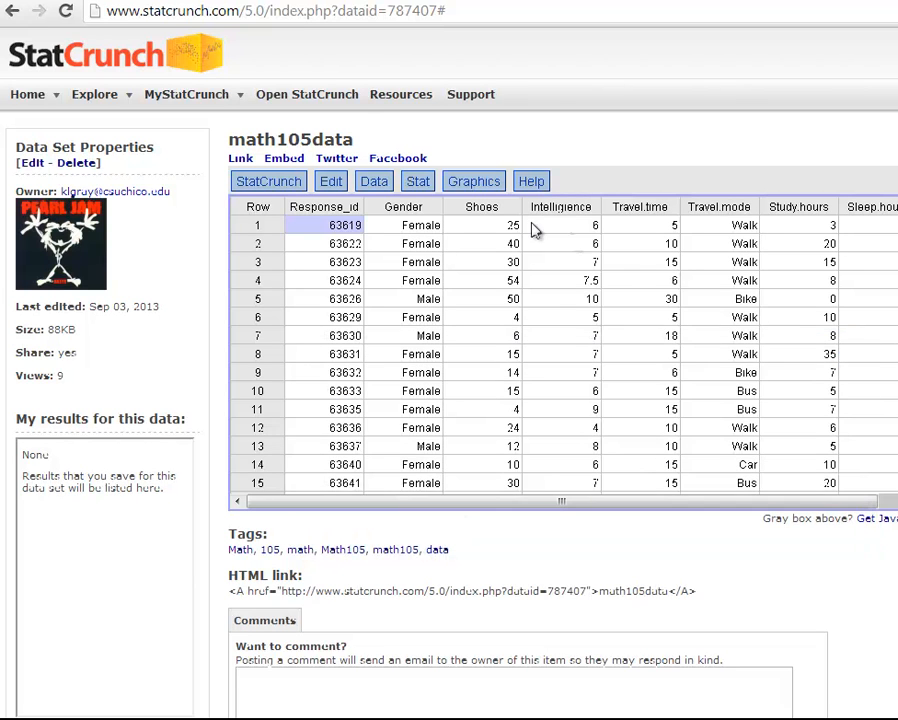
- Create a frequency histogram of the Study.hours column
left_click(473, 181)
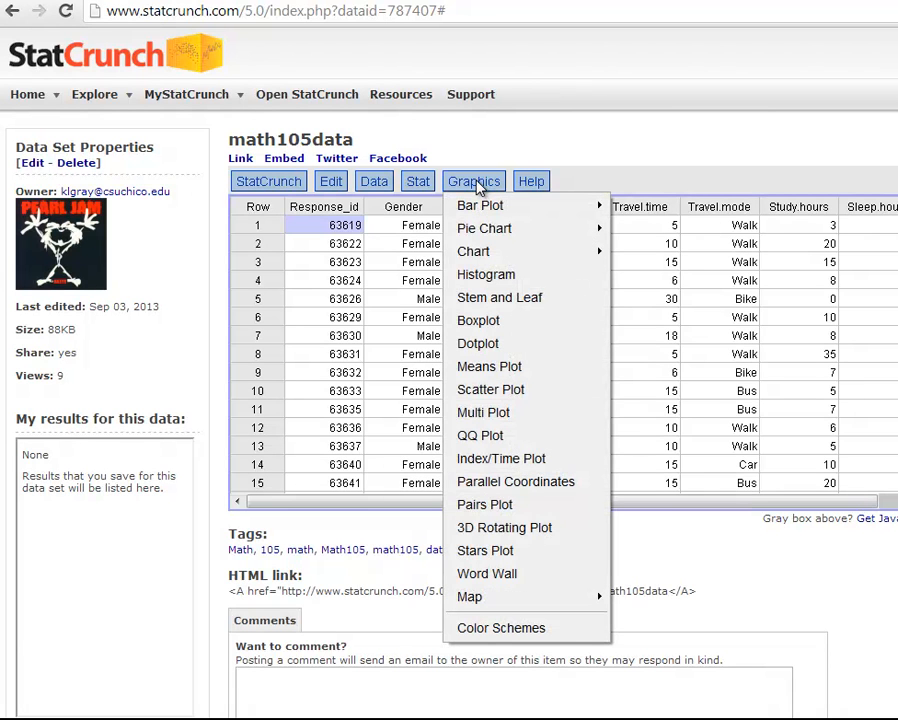
mouse_move(486, 274)
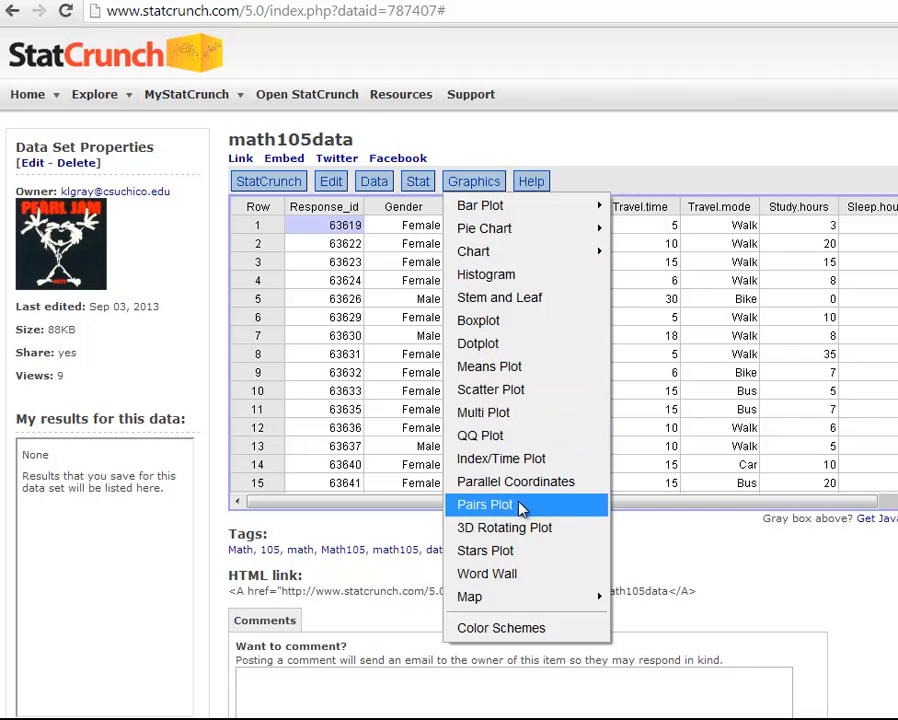
mouse_move(485, 274)
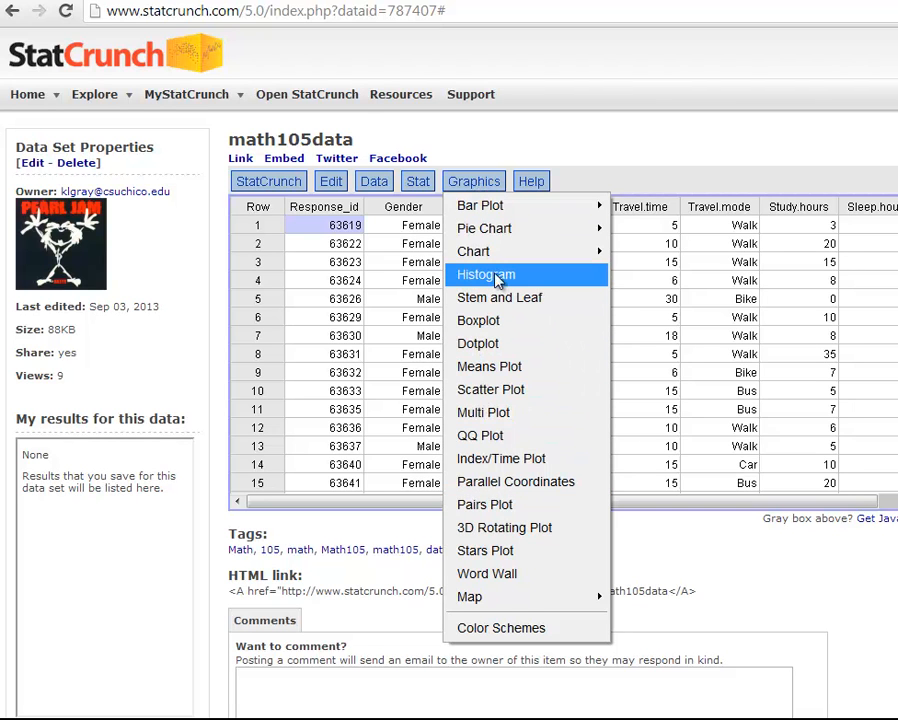
left_click(485, 274)
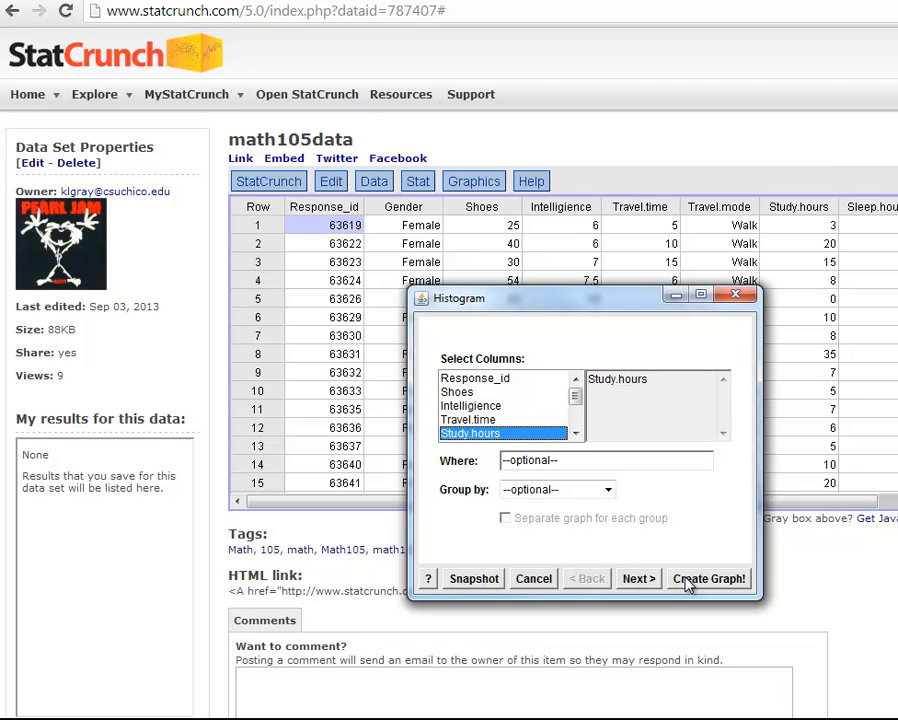
left_click(708, 578)
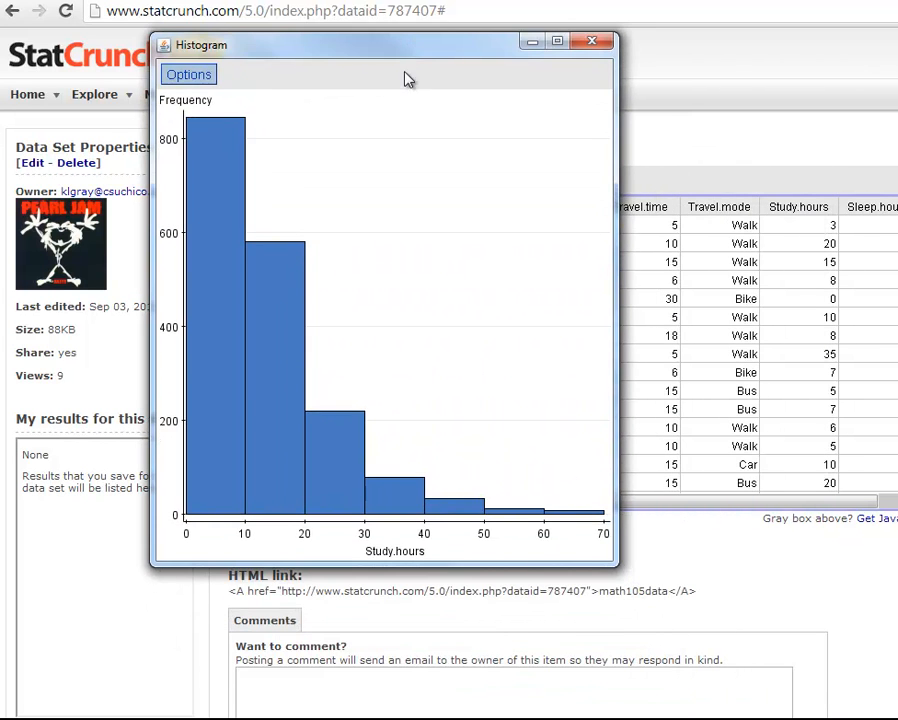
mouse_move(250, 298)
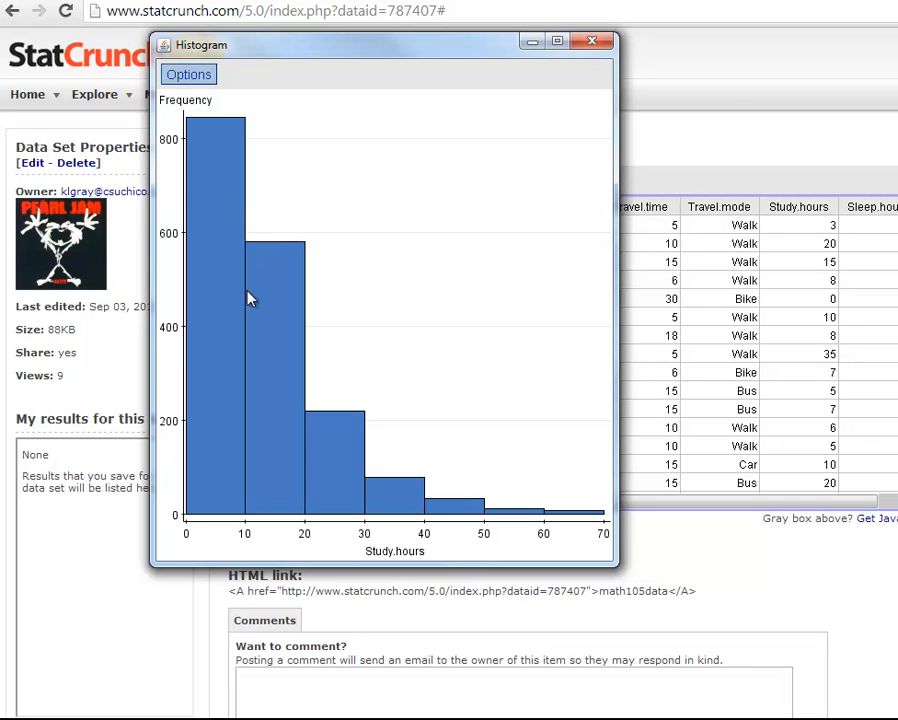
mouse_move(356, 356)
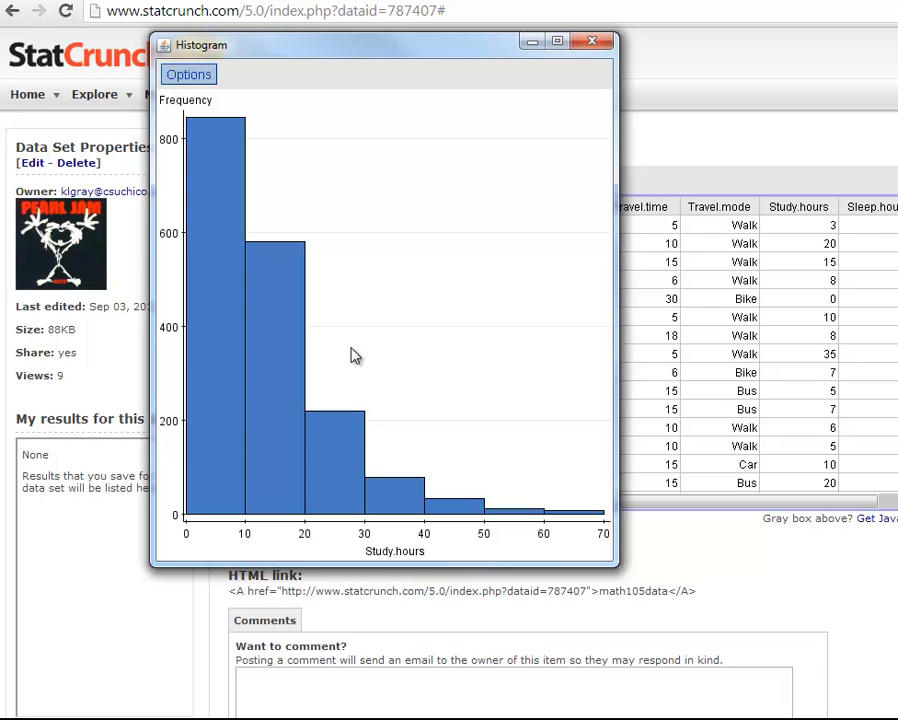
mouse_move(587, 135)
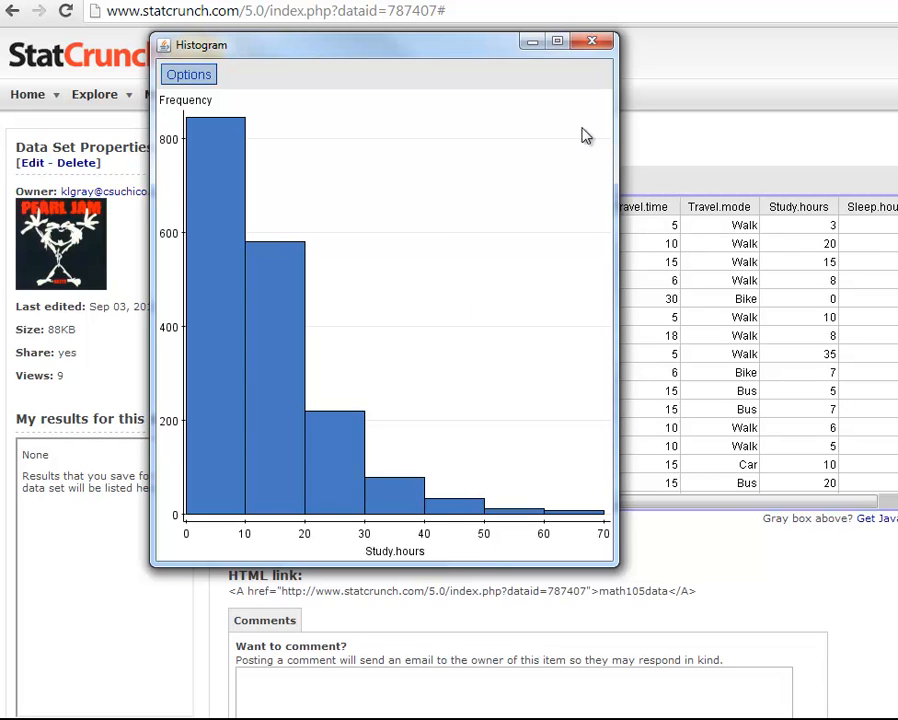